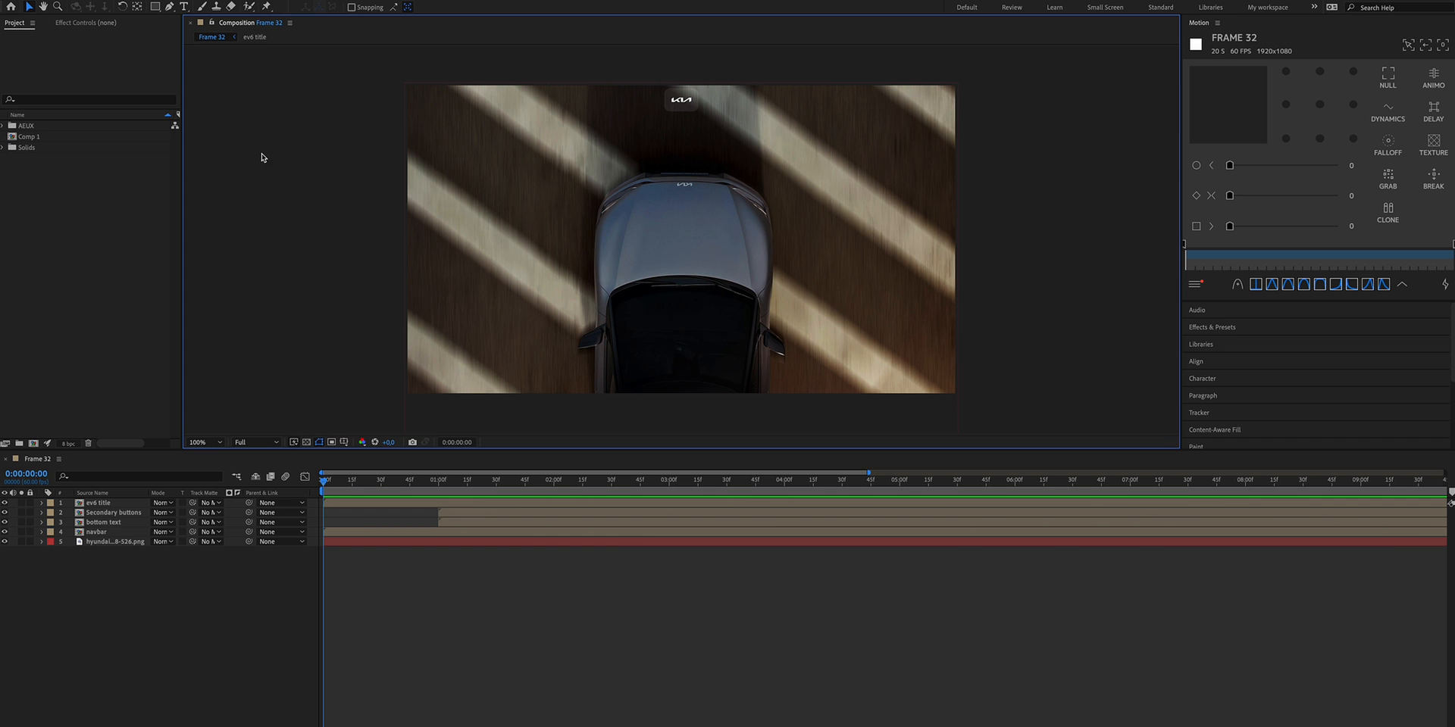
{"action": "mouse_move", "coordinate": [324, 275]}
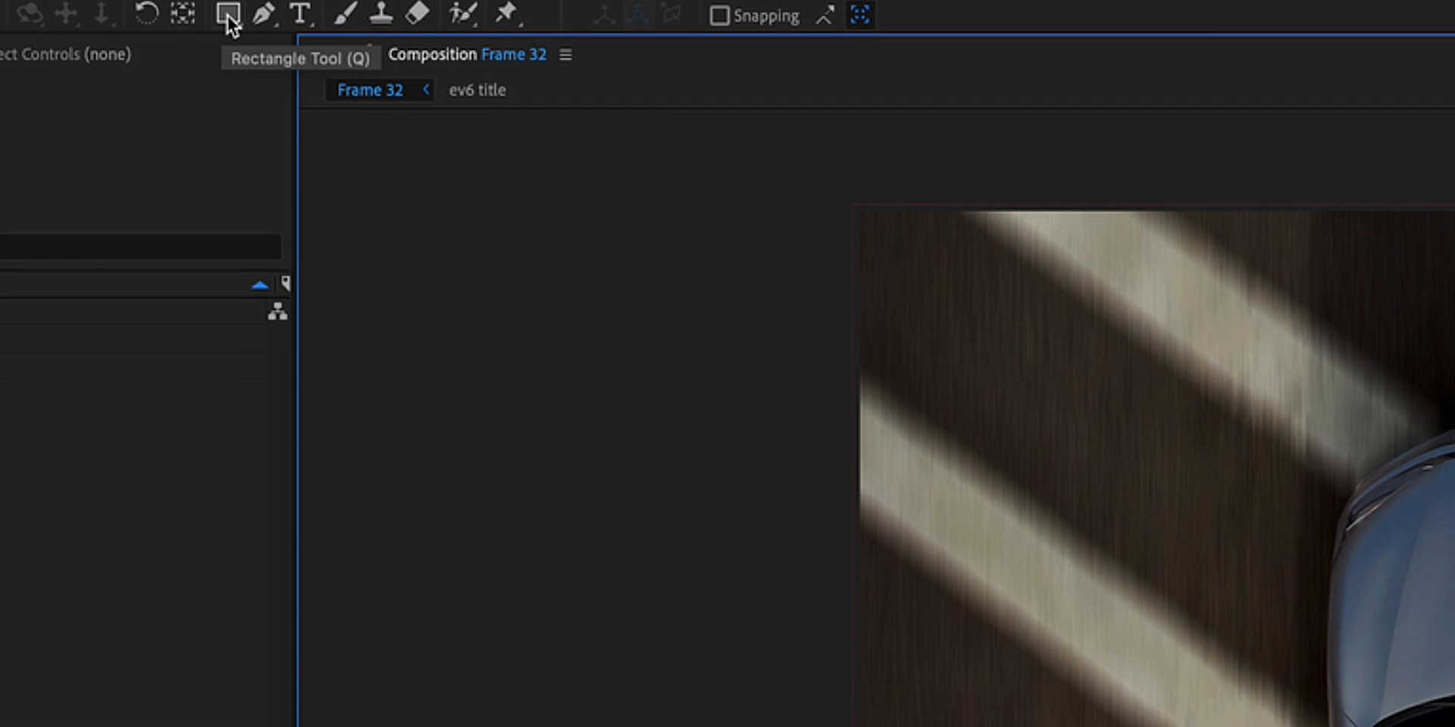
Activate the Rectangle Tool to draw shapes over the car footage in Frame 32.
{"action": "left_click", "coordinate": [227, 14]}
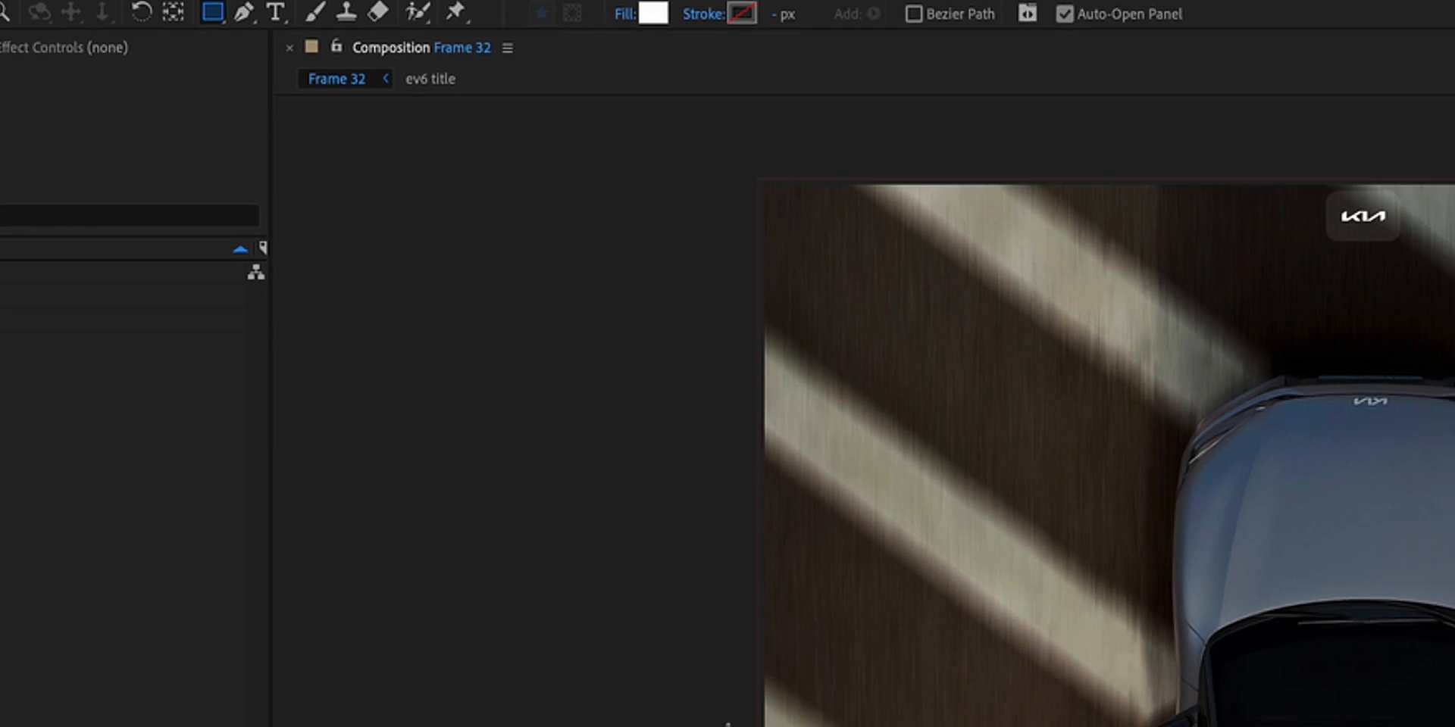